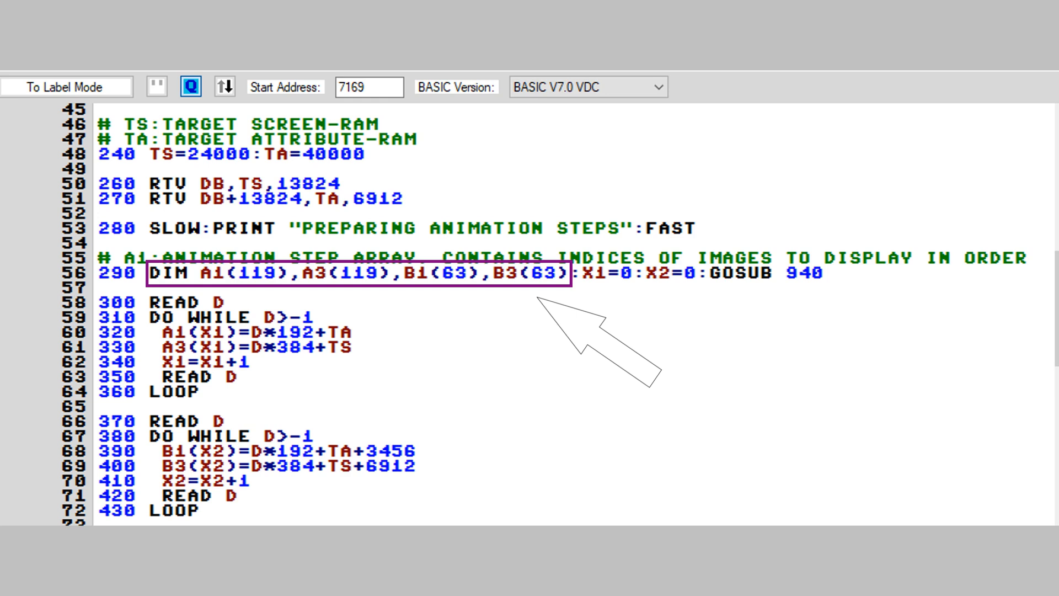
# Step: Bring the # ANIMATION LOOP section (lines 680-810) with the VMC statements on 750 and 760 into view
pyautogui.scroll(-3)
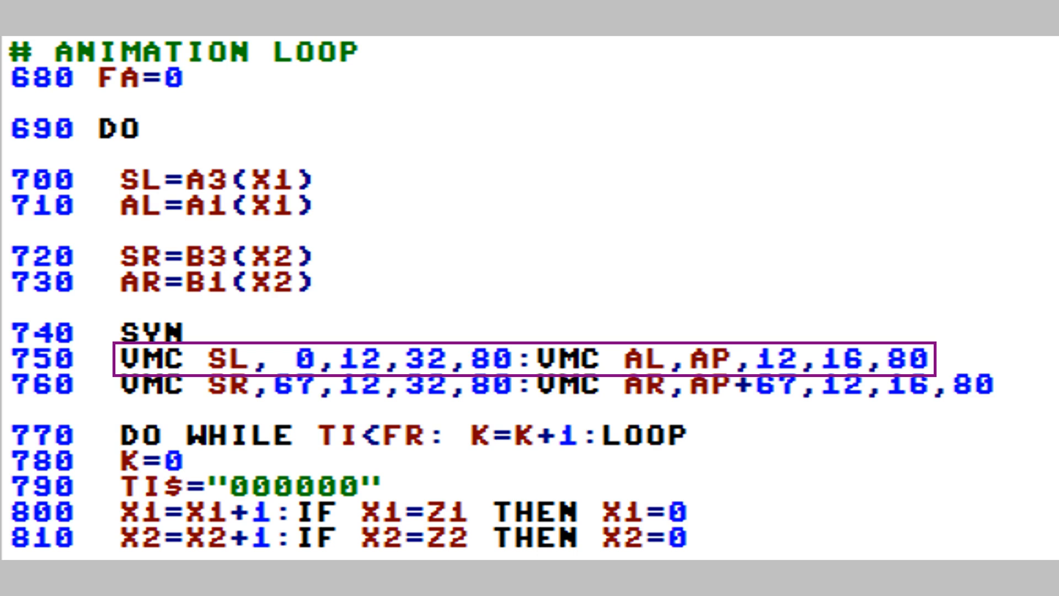
pyautogui.click(513, 389)
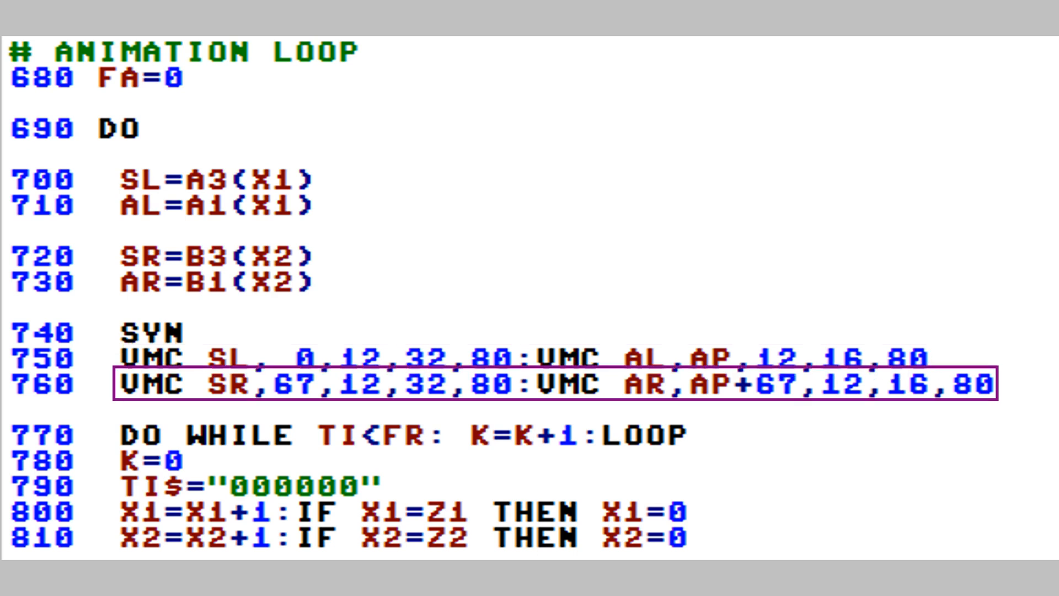